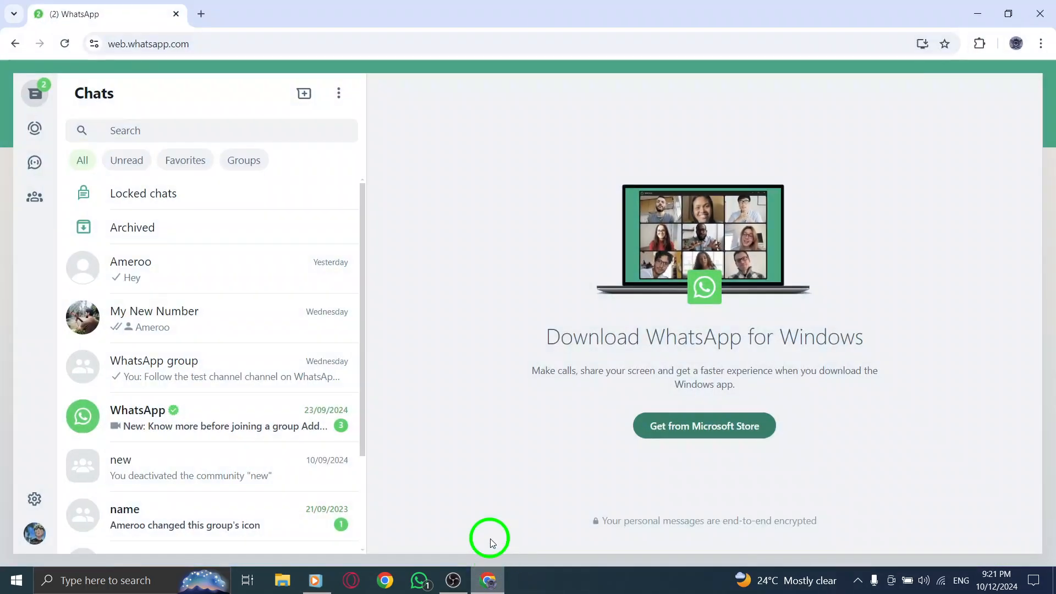
Bring up Chrome's options menu and locate the page Zoom control
click(149, 44)
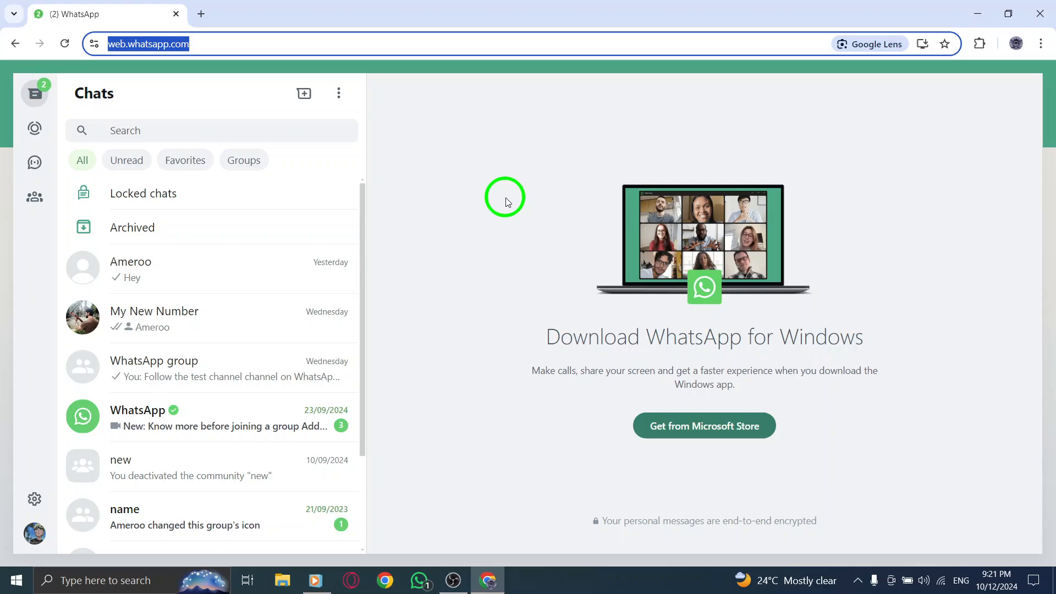
mouse_move(531, 165)
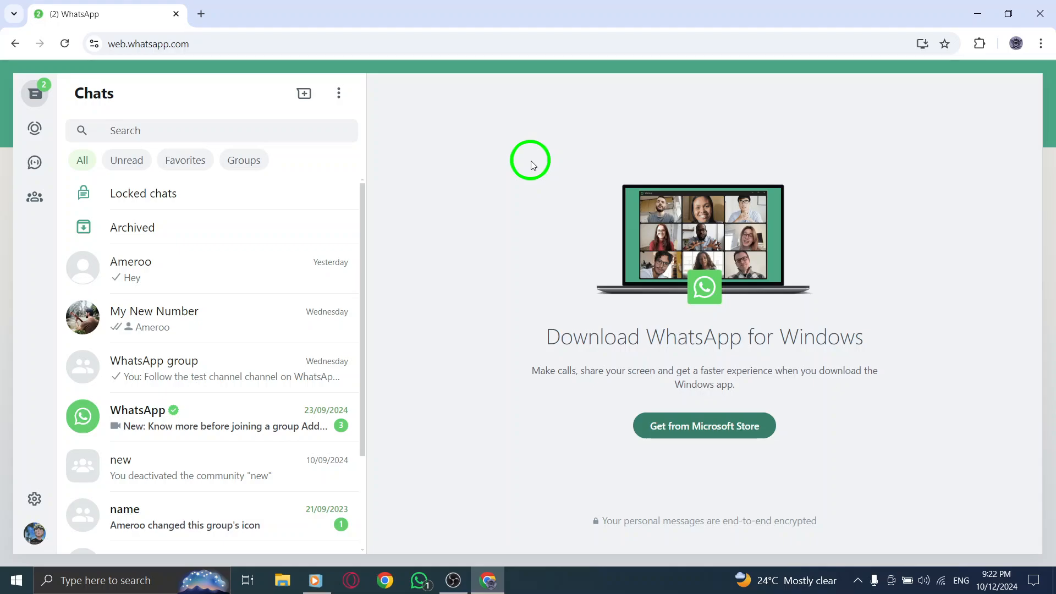
mouse_move(955, 74)
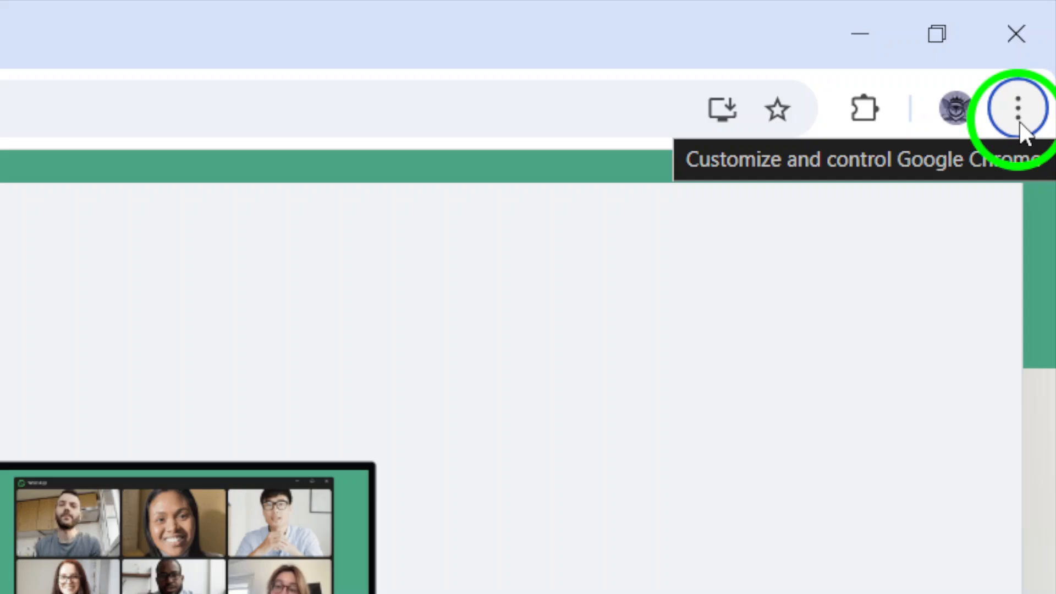
mouse_move(1022, 108)
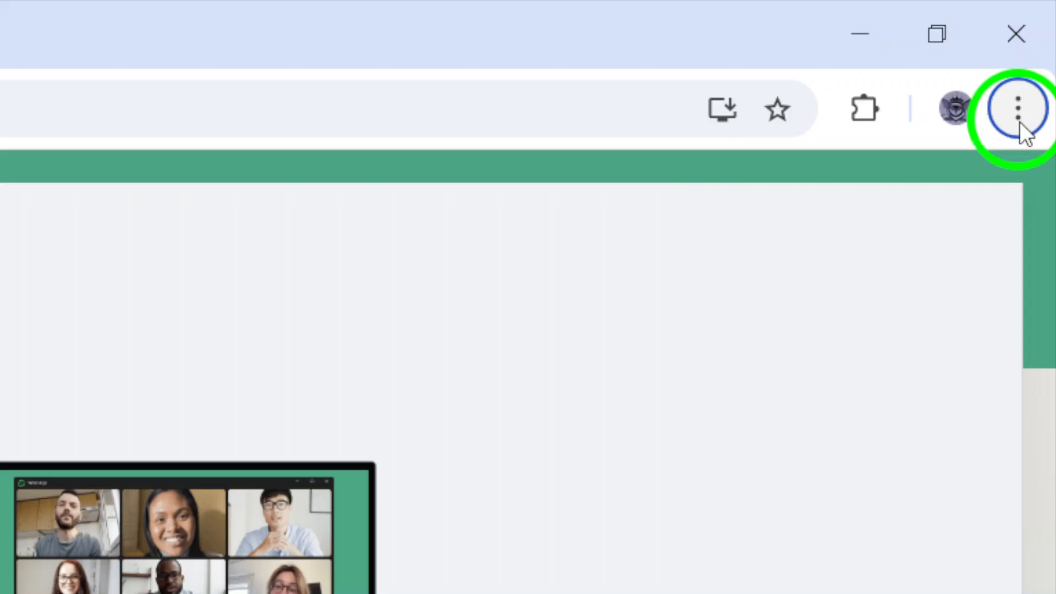
click(1020, 108)
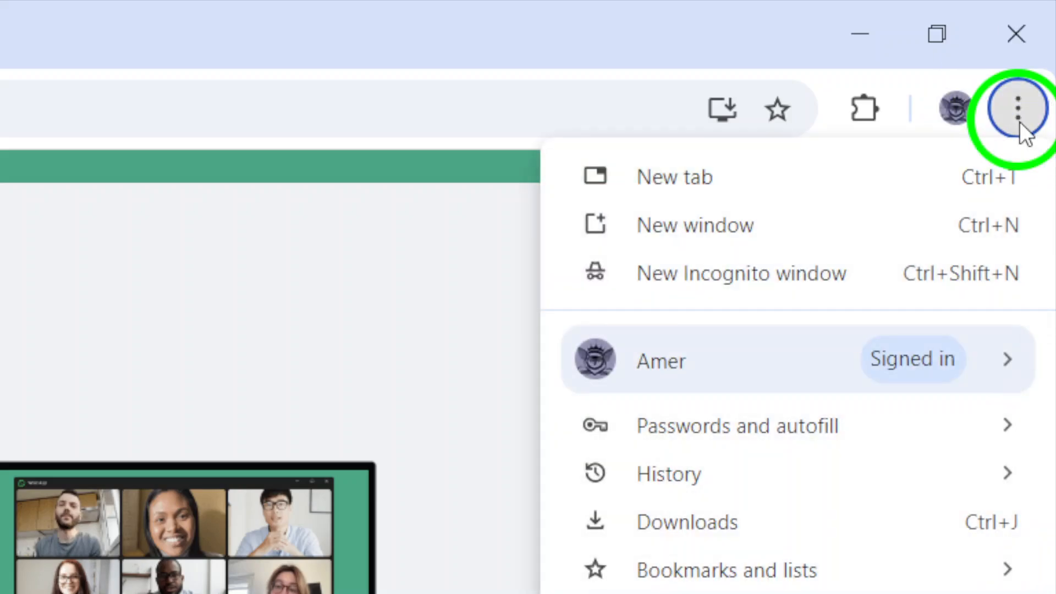
scroll(down, 3)
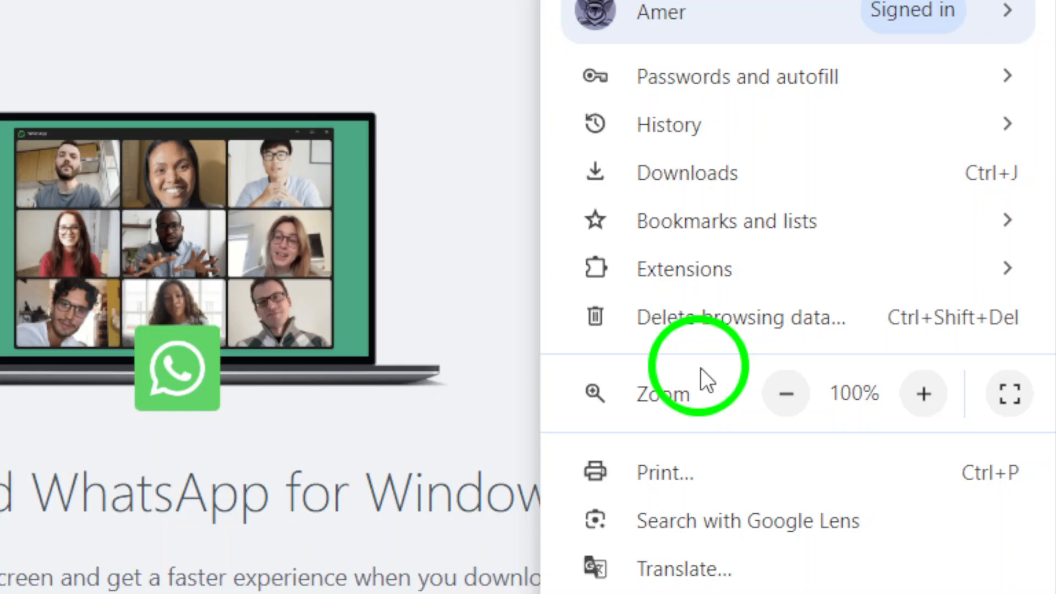
scroll(down, 3)
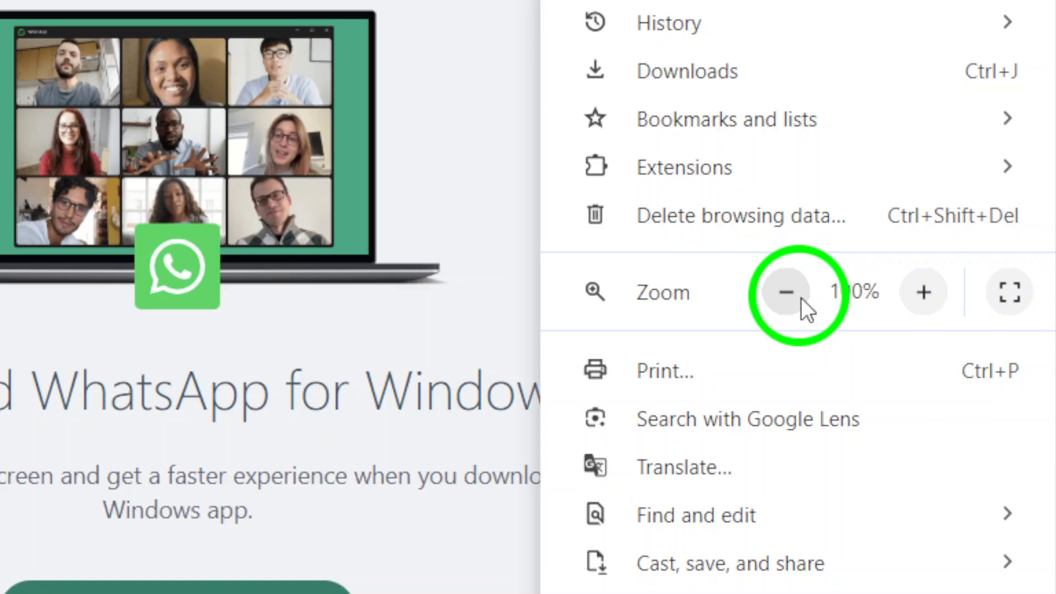
mouse_move(923, 292)
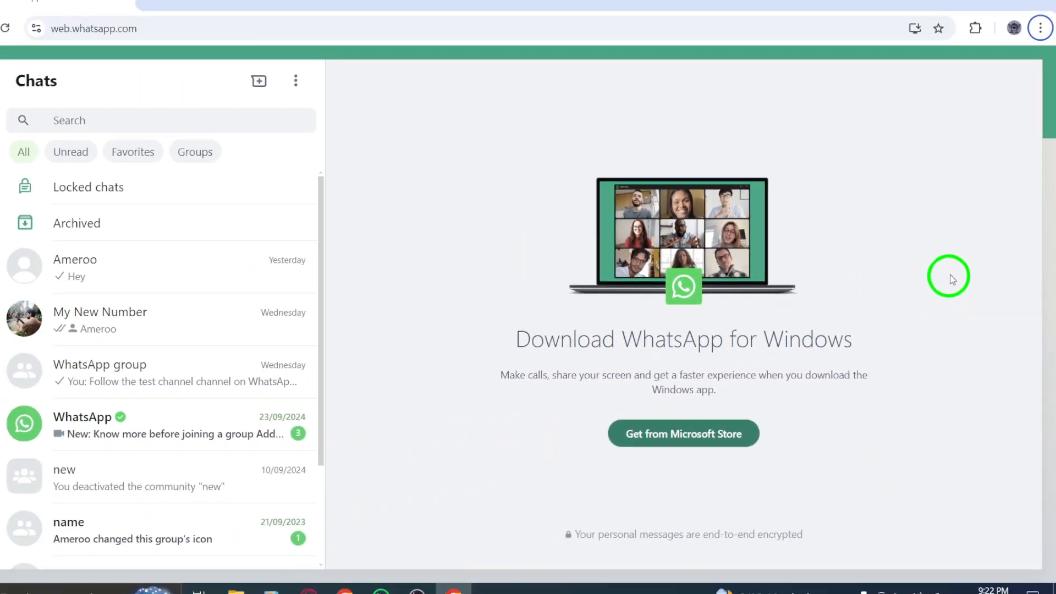
Step the WhatsApp page zoom up above 125%, down through 125% and 100% to 80%, then back to 100%
click(1039, 43)
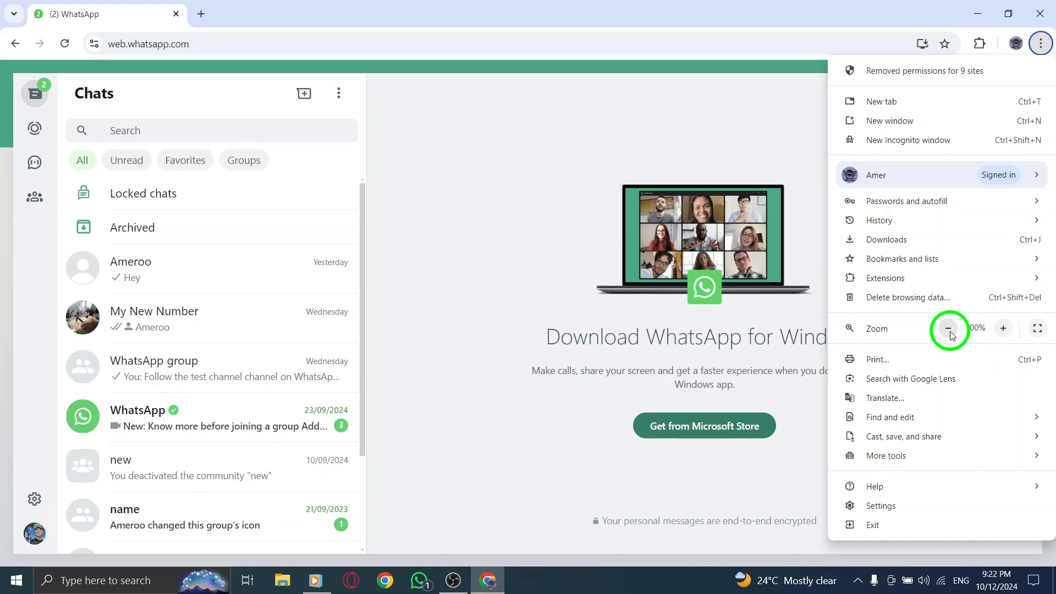
click(1003, 329)
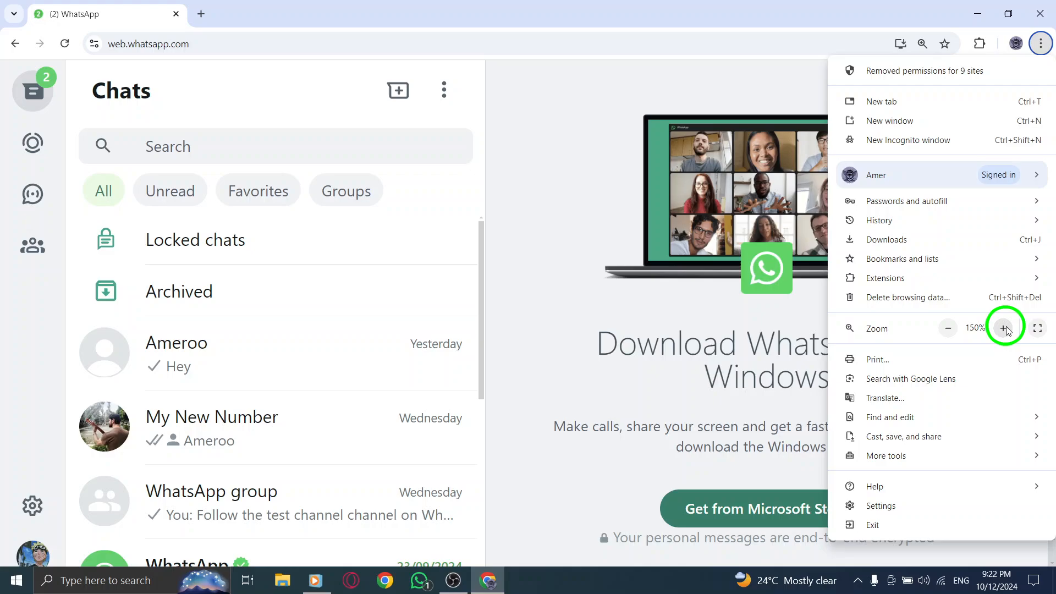
click(947, 328)
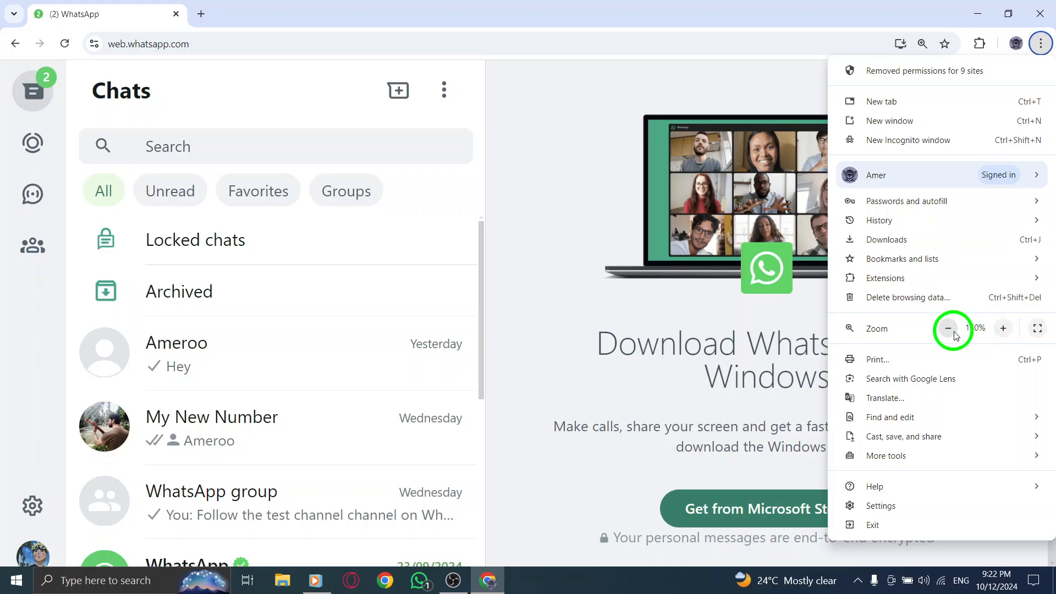
click(1003, 328)
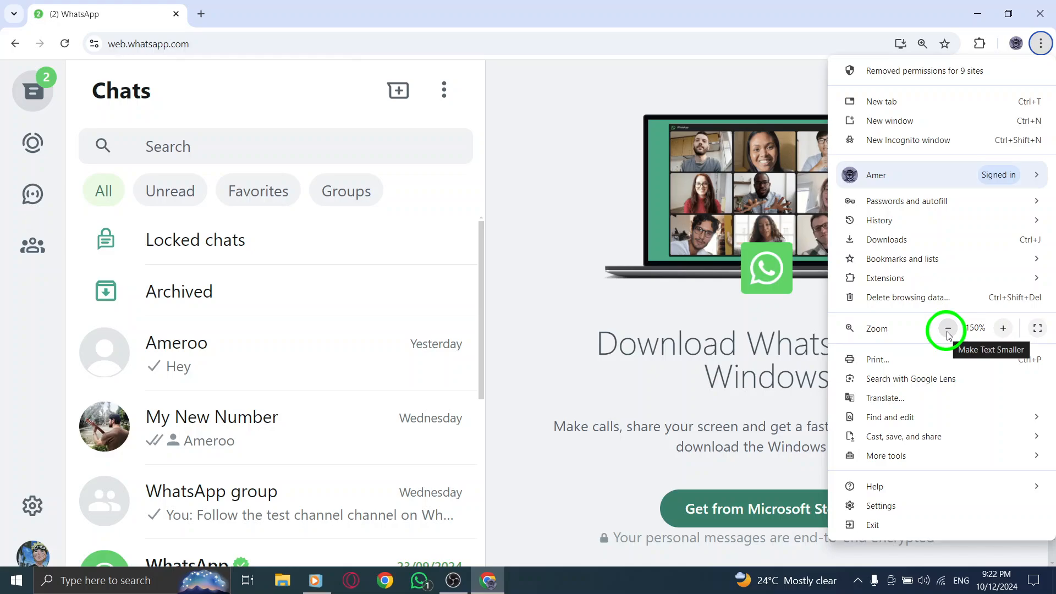
click(946, 330)
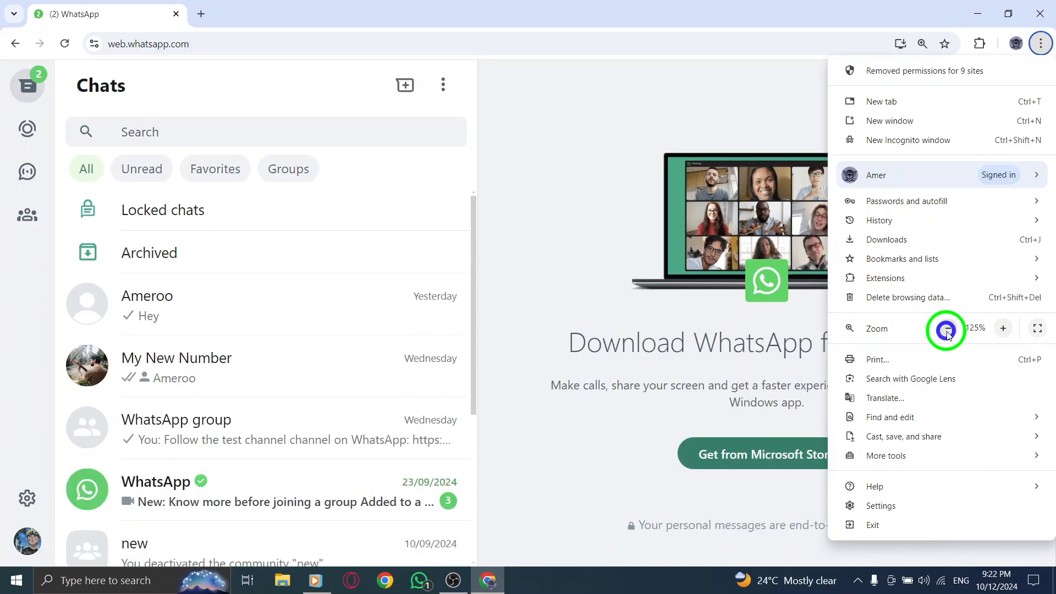
click(945, 329)
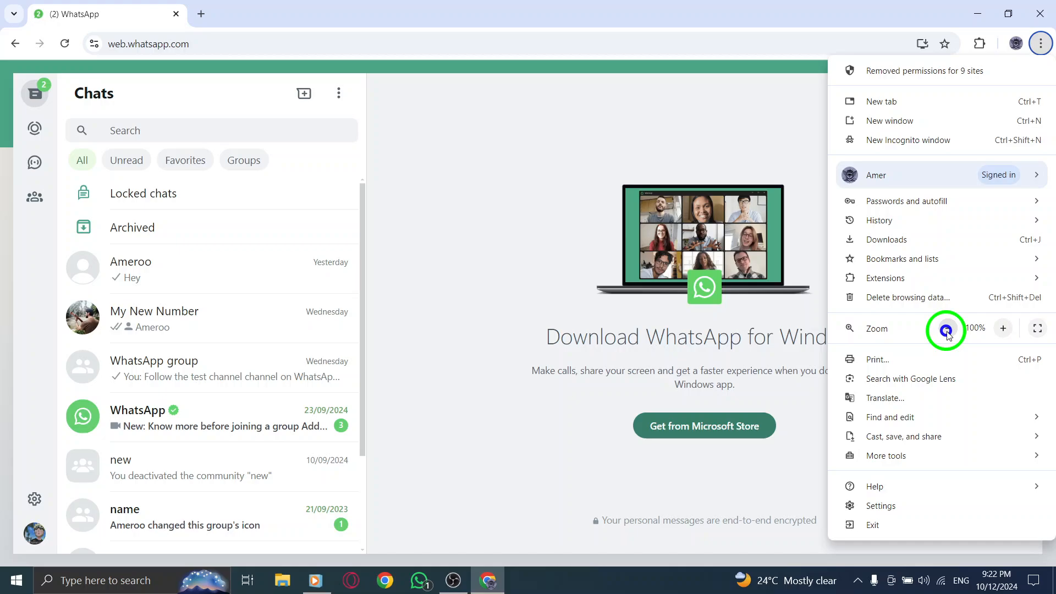
click(946, 327)
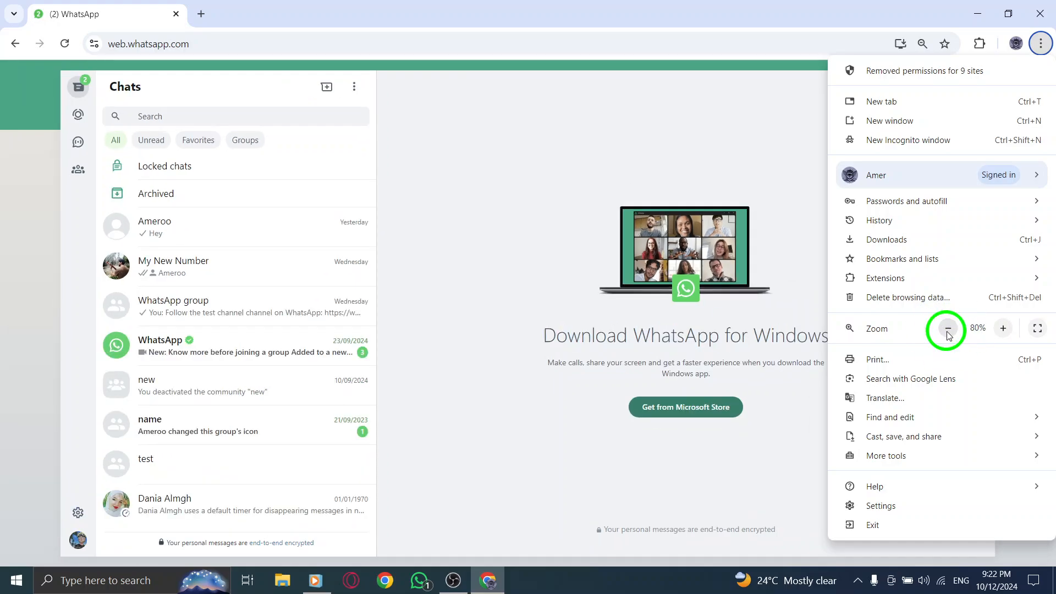
mouse_move(1003, 329)
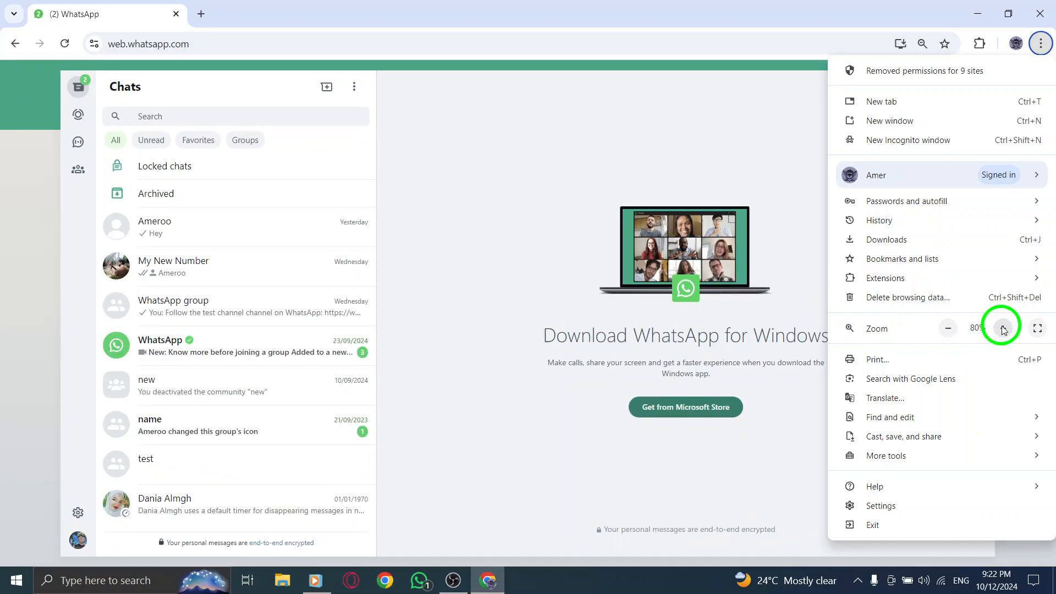
click(1000, 327)
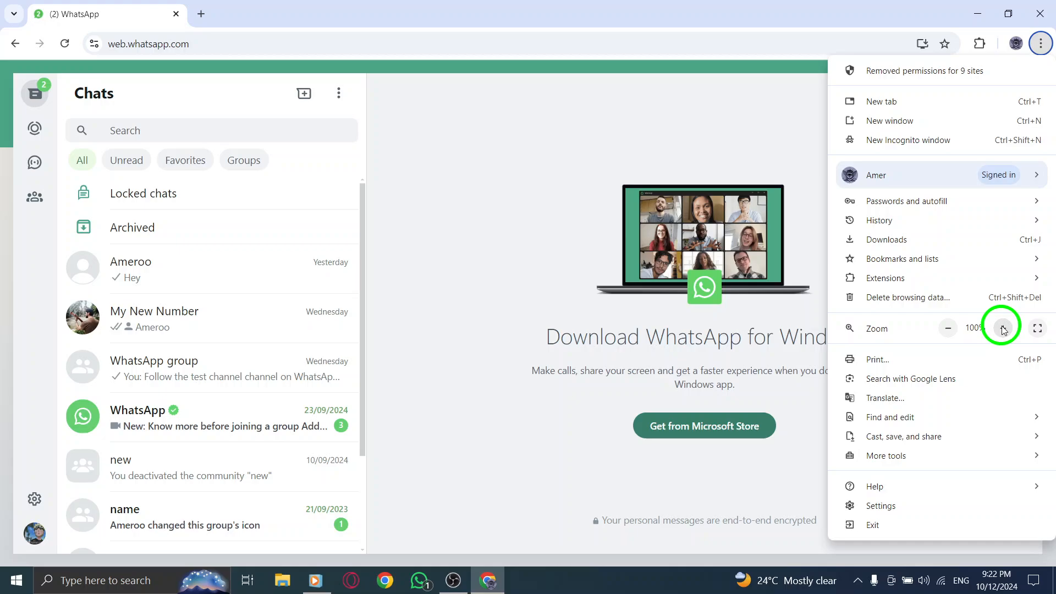
Verify the zoom reads 100% in the menu and minimize Chrome to show the desktop
click(535, 222)
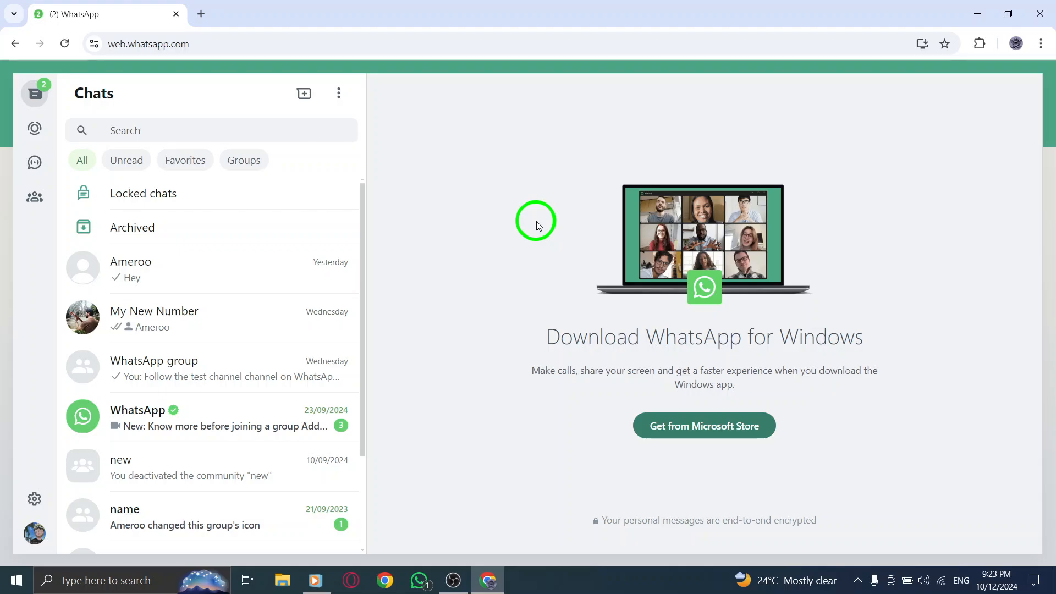
mouse_move(1003, 66)
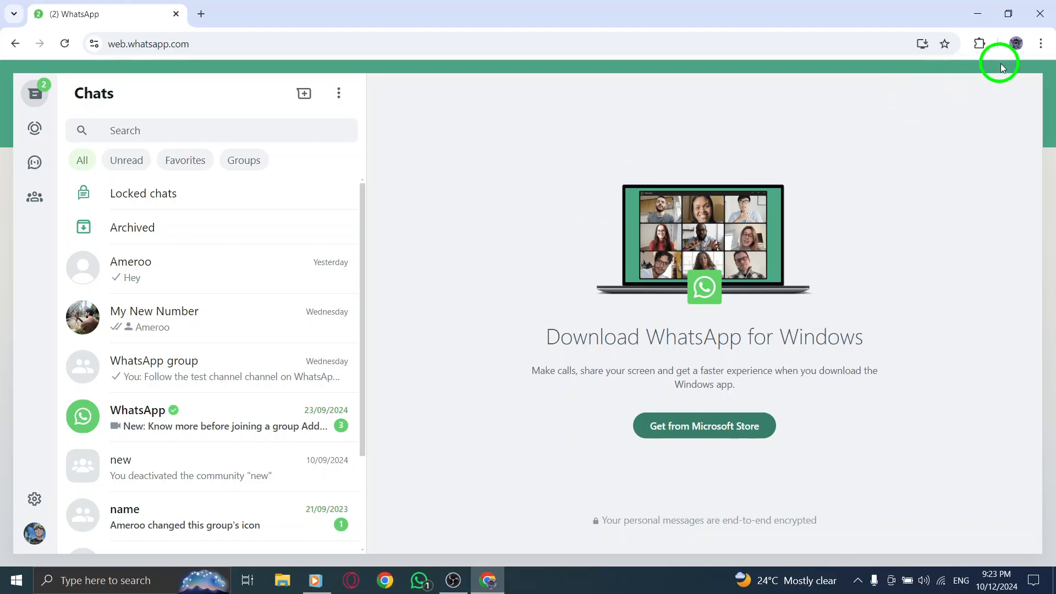
click(1039, 43)
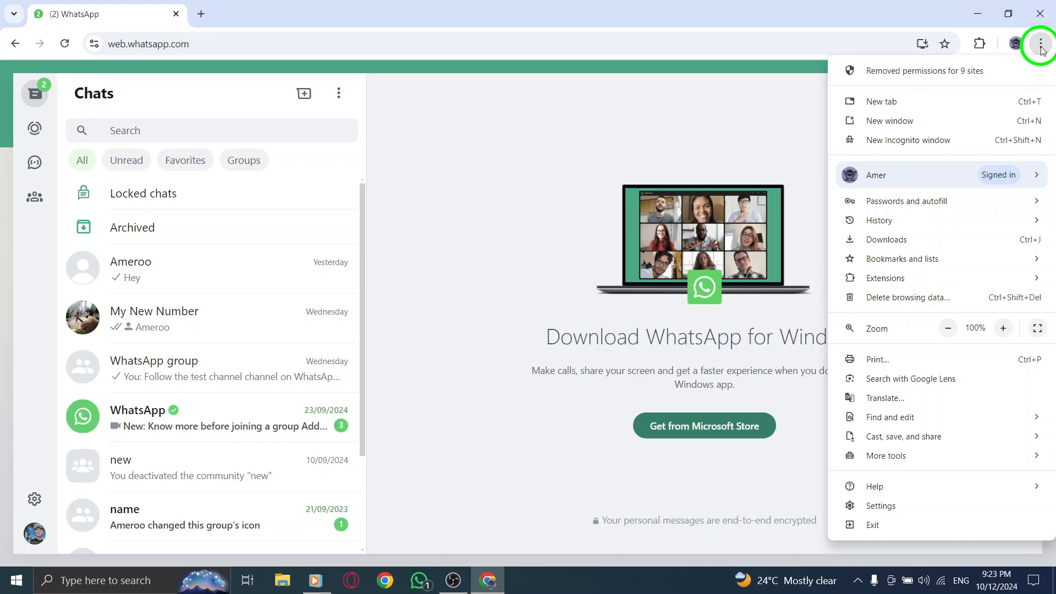
mouse_move(974, 335)
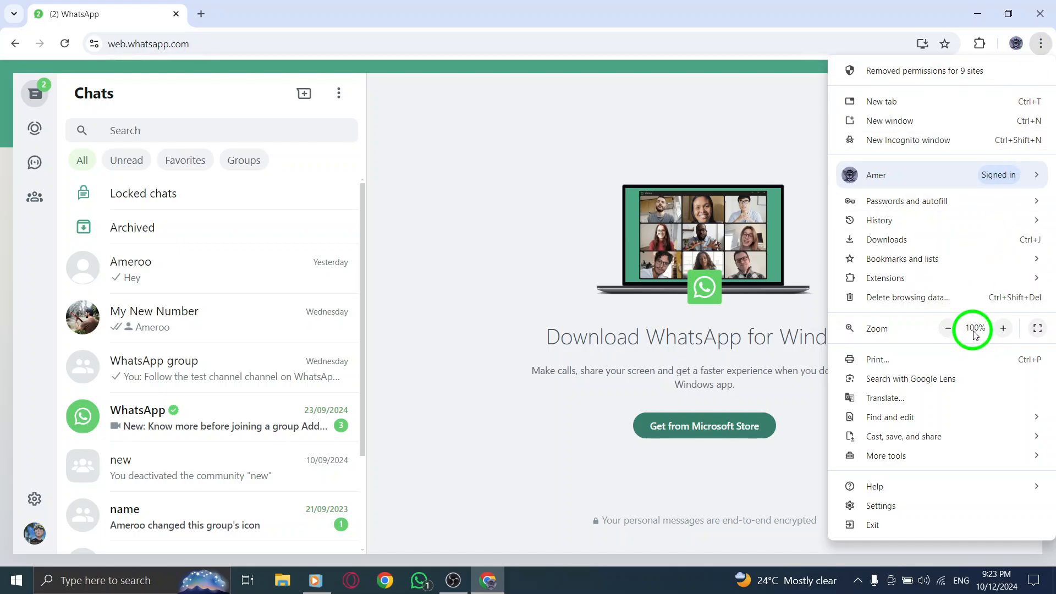
mouse_move(720, 112)
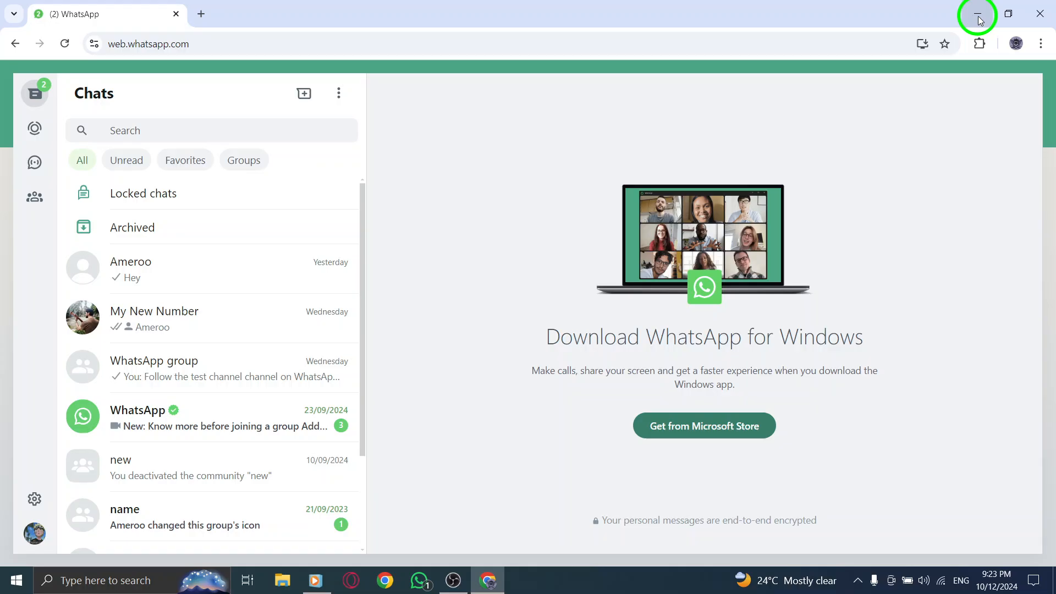
click(977, 13)
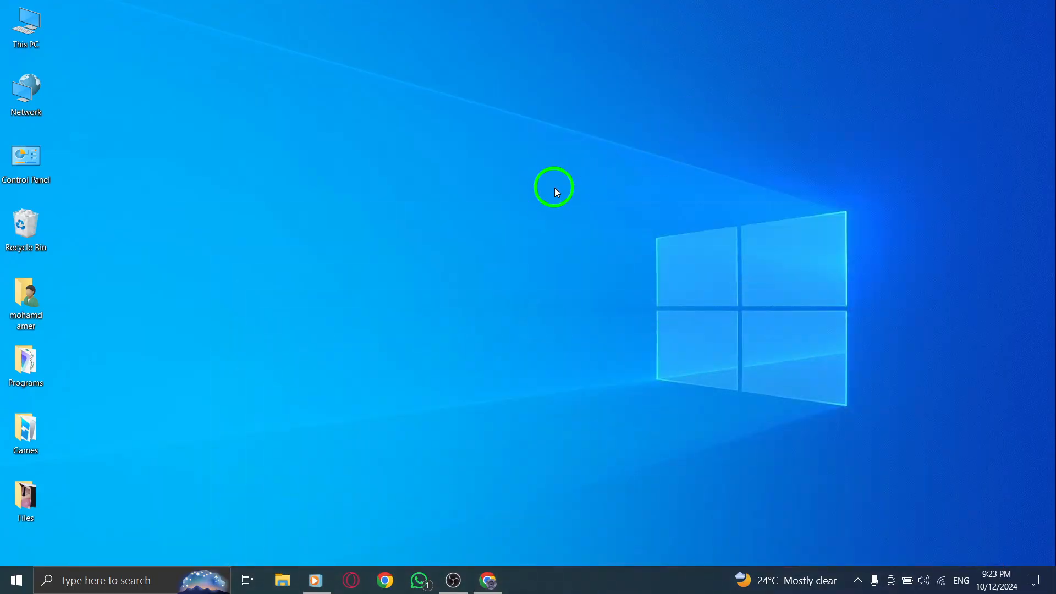